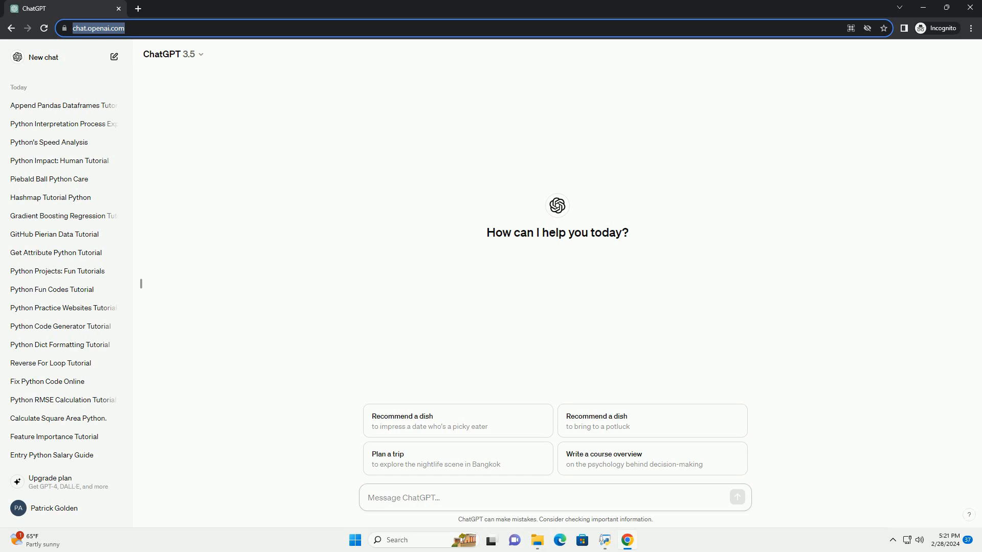
type("write an informative tutorial about how to calculate gradient descent in")
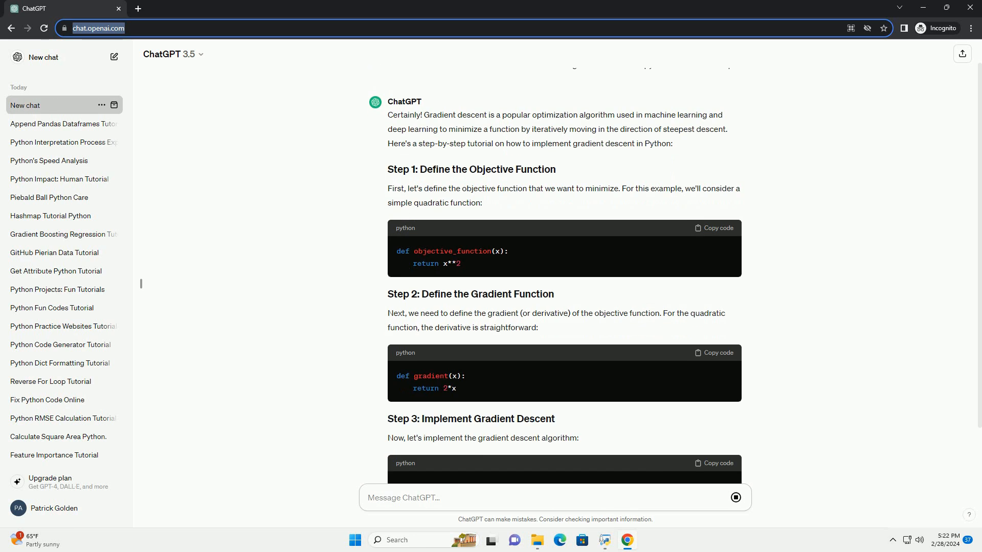
scroll("down", 3)
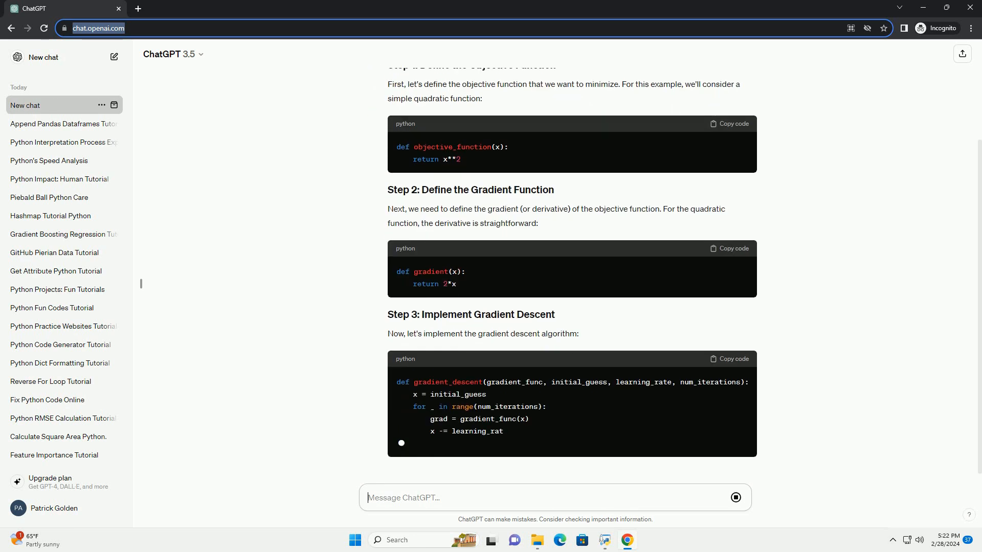
scroll("down", 3)
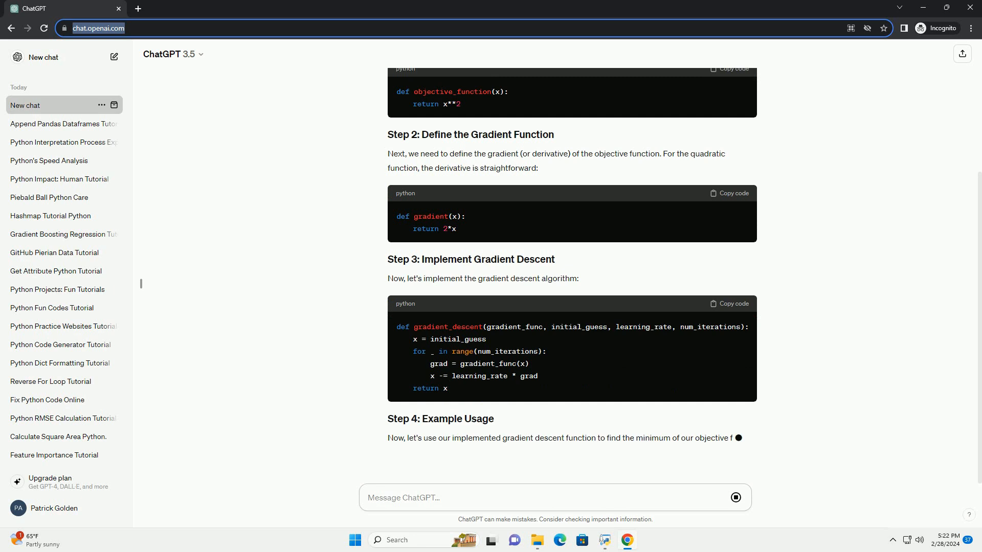
scroll("down", 3)
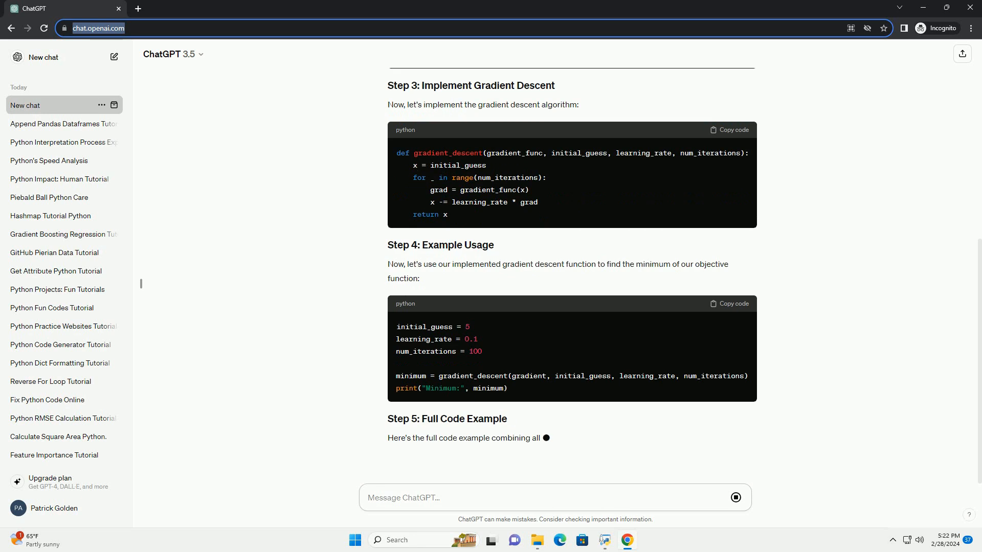
scroll("down", 3)
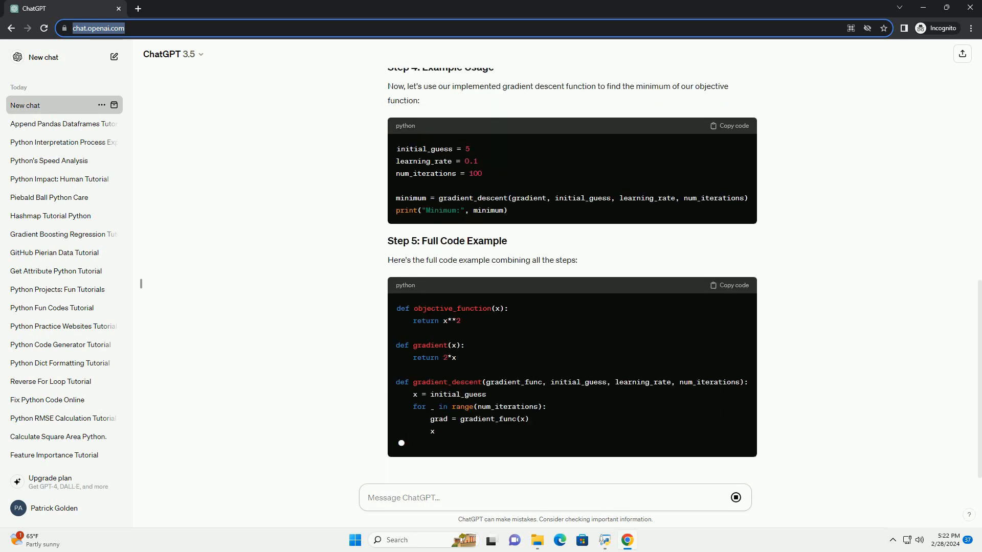
scroll("down", 3)
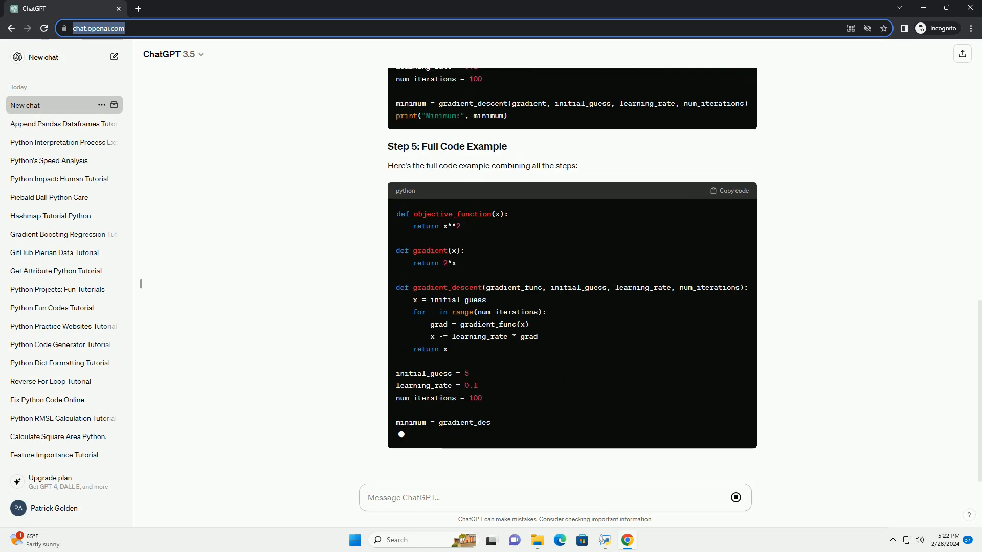